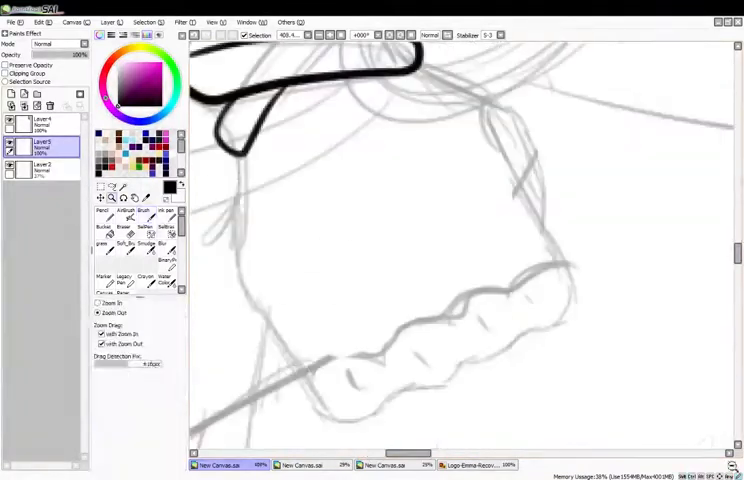
Switch from the Zoom tool back to the Brush tool to continue inking.
{"action": "left_click", "coordinate": [147, 212]}
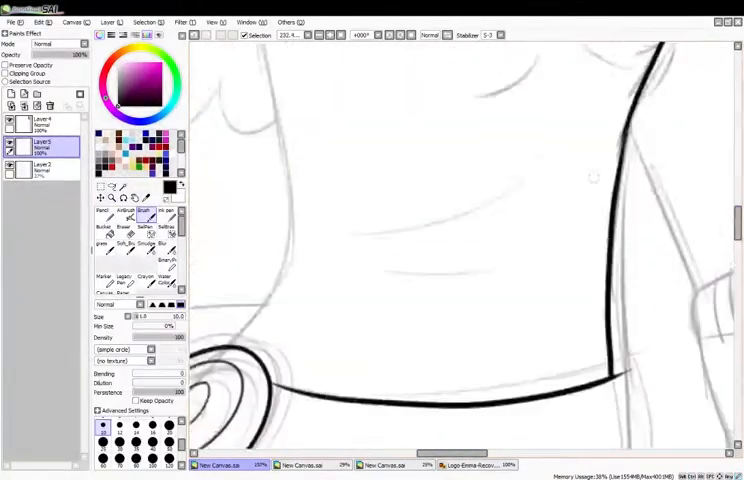